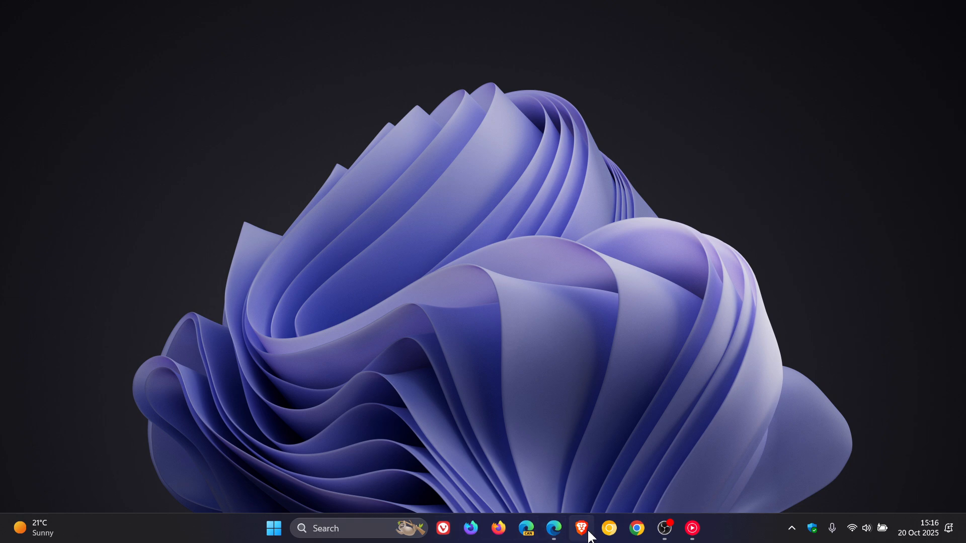
mouse_move(764, 278)
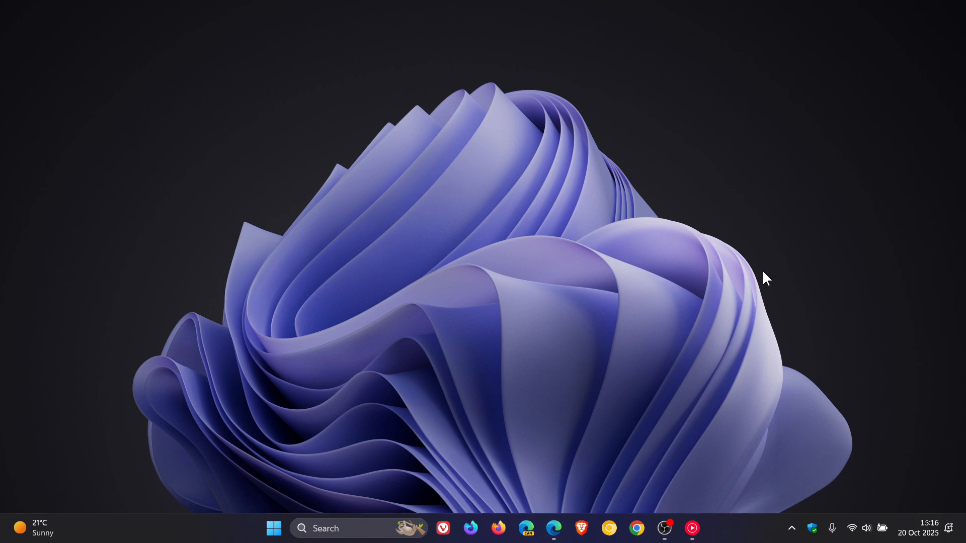
- Bring up the Edge window from the taskbar, showing the new tab page and blog post tab
click(553, 527)
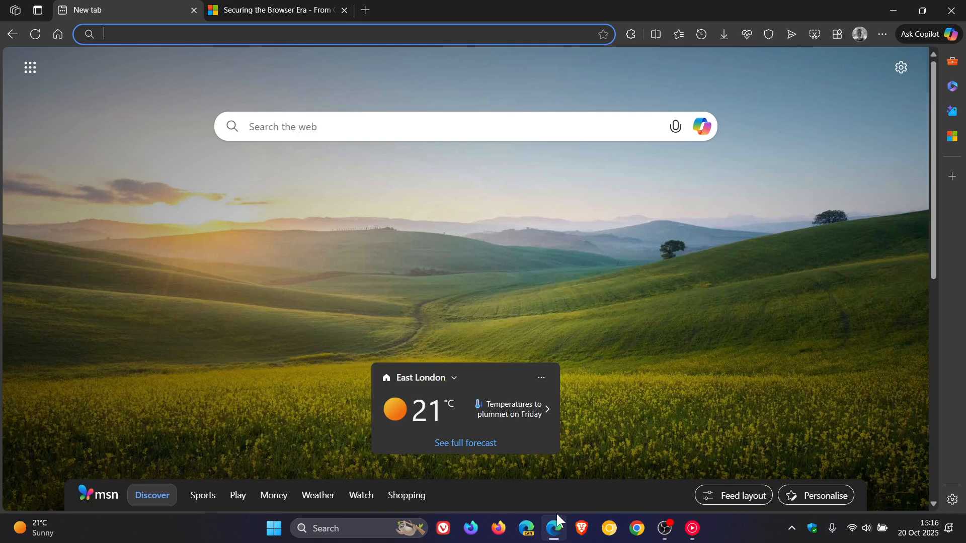
- Show the 'Securing the Browser Era - From Cloud to AI' post scrolled to its title and author
click(274, 10)
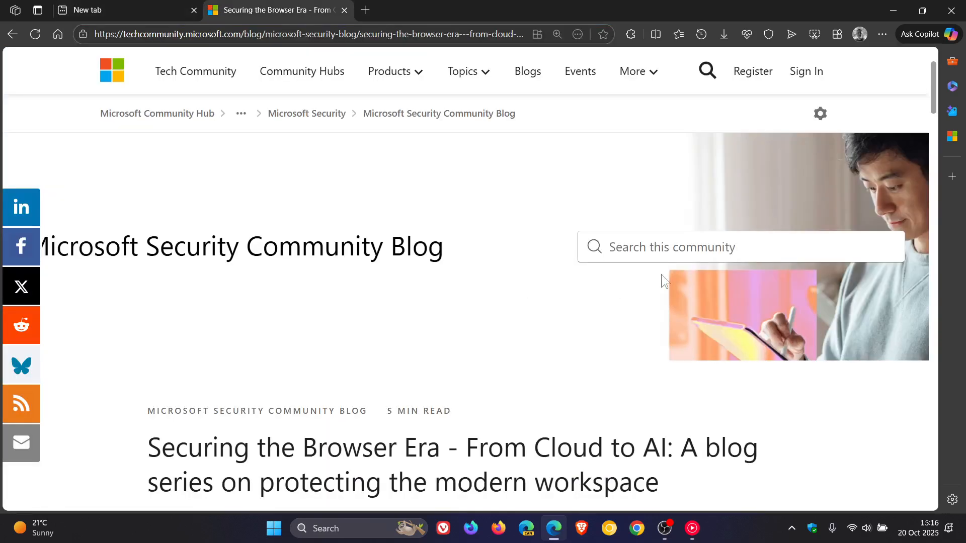
mouse_move(833, 377)
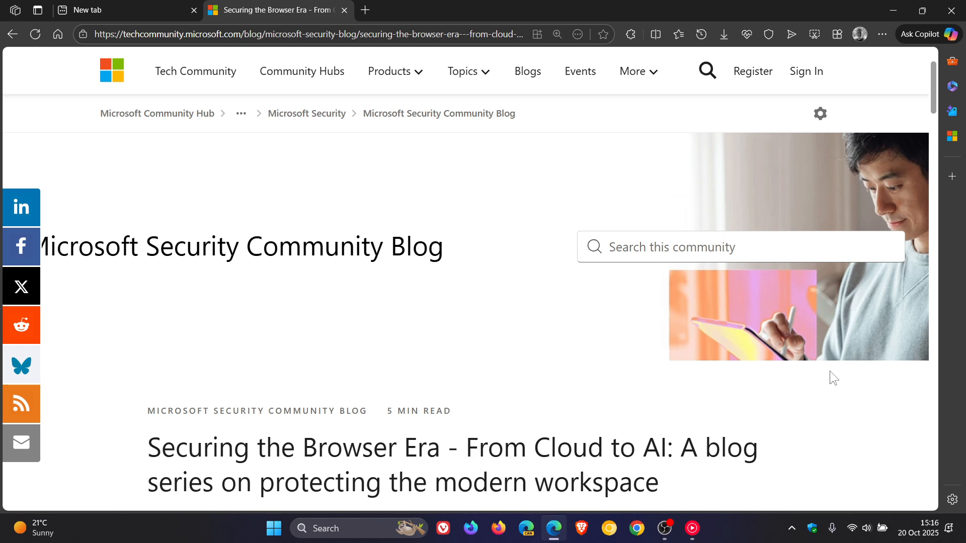
scroll(down, 3)
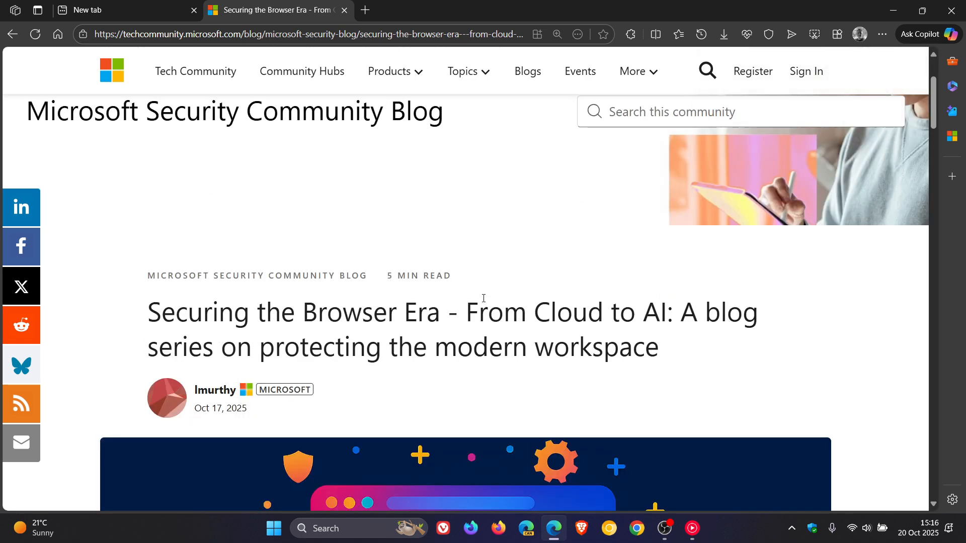
mouse_move(726, 338)
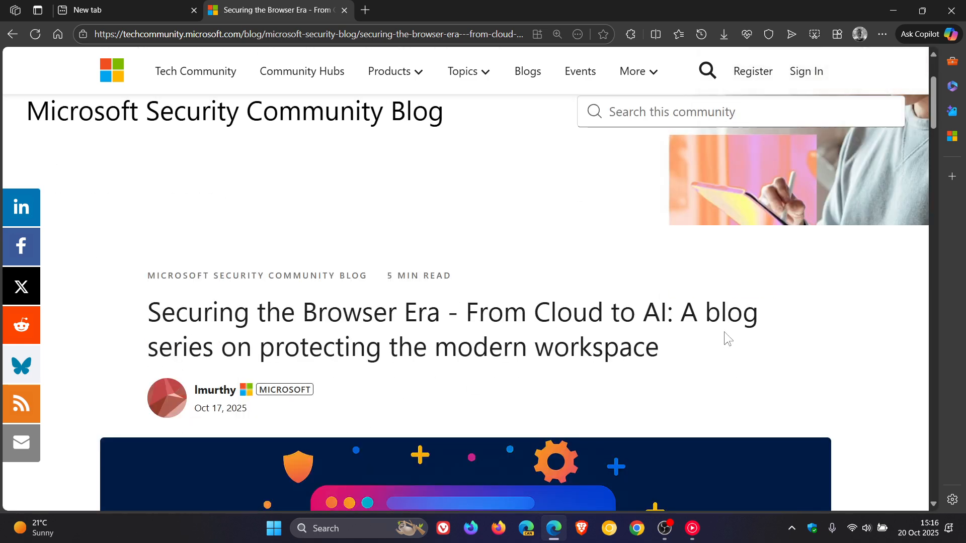
mouse_move(821, 360)
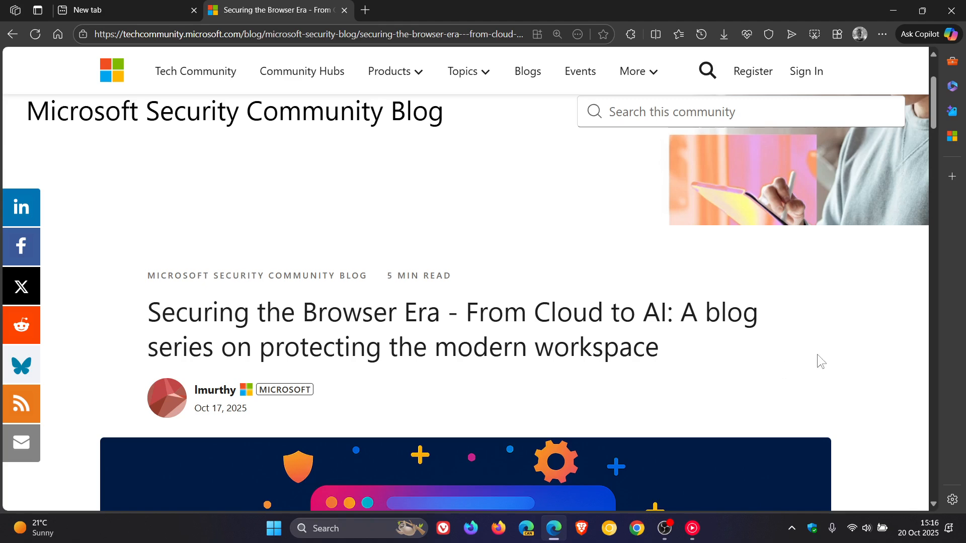
mouse_move(839, 355)
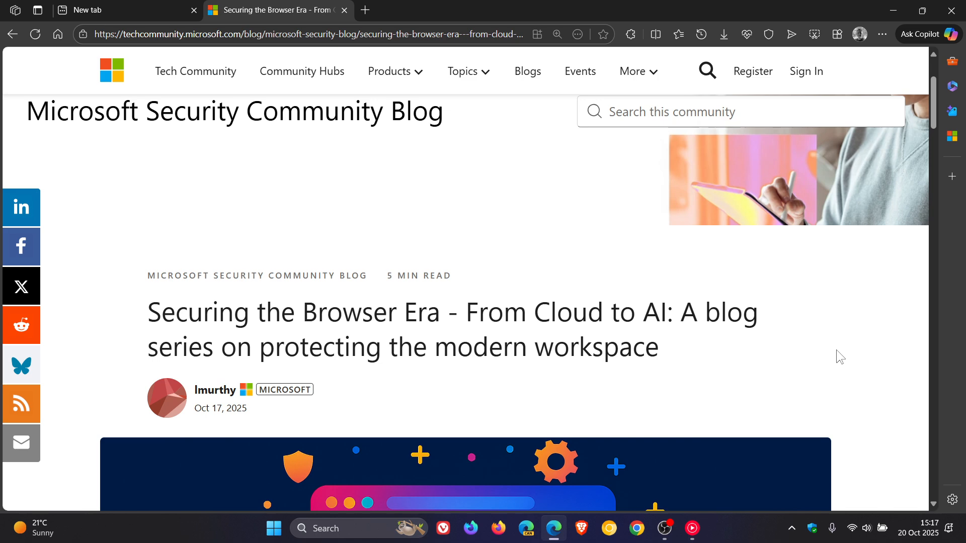
mouse_move(894, 10)
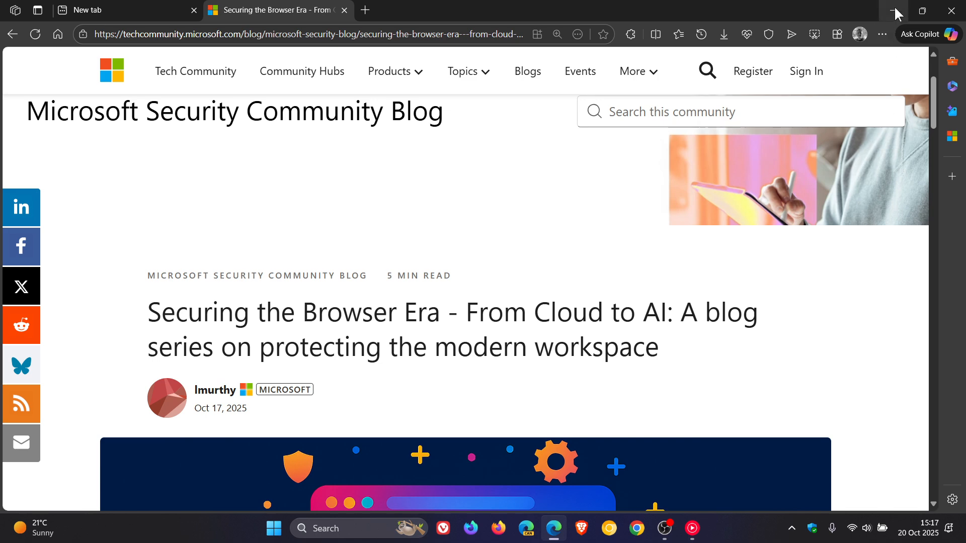
- Minimize Edge to the desktop and restore it from the taskbar on the new tab page
click(895, 11)
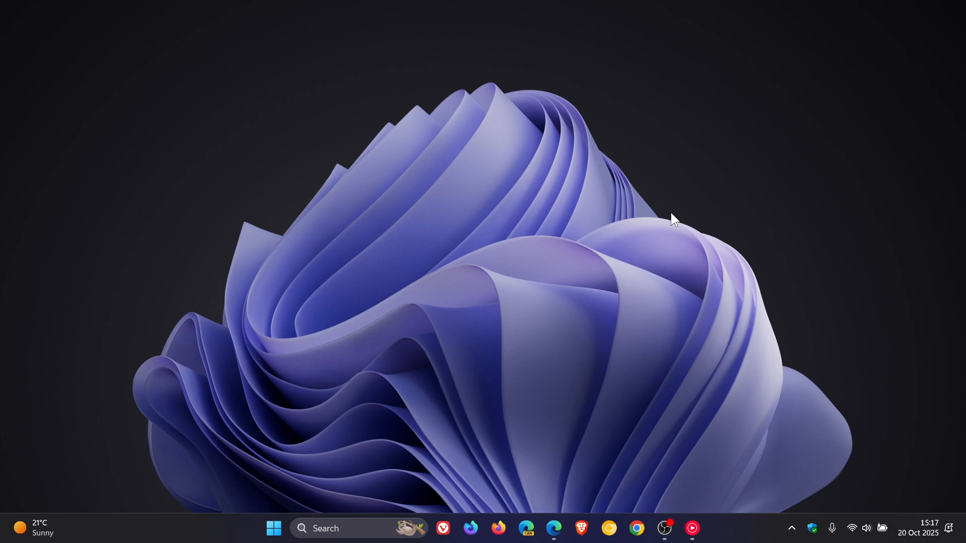
mouse_move(625, 349)
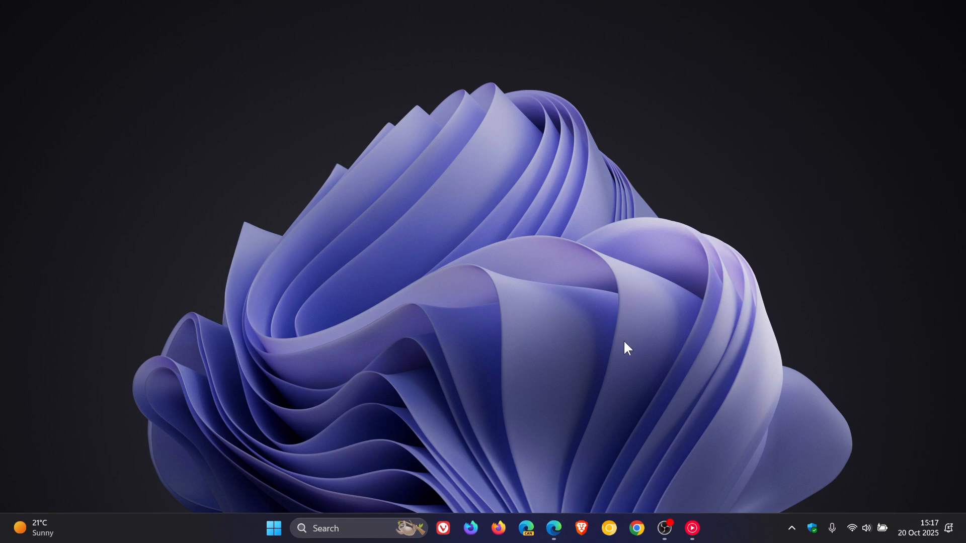
click(553, 529)
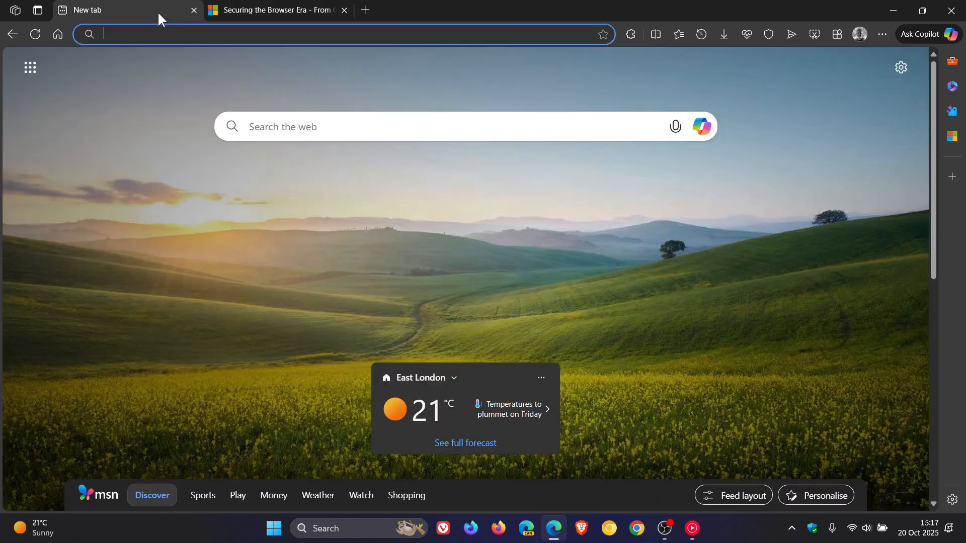
mouse_move(732, 258)
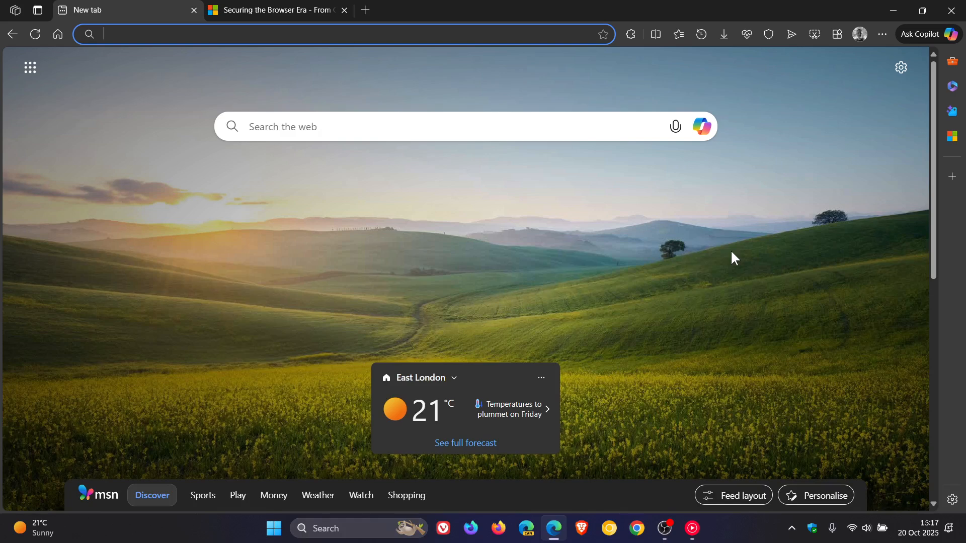
mouse_move(193, 152)
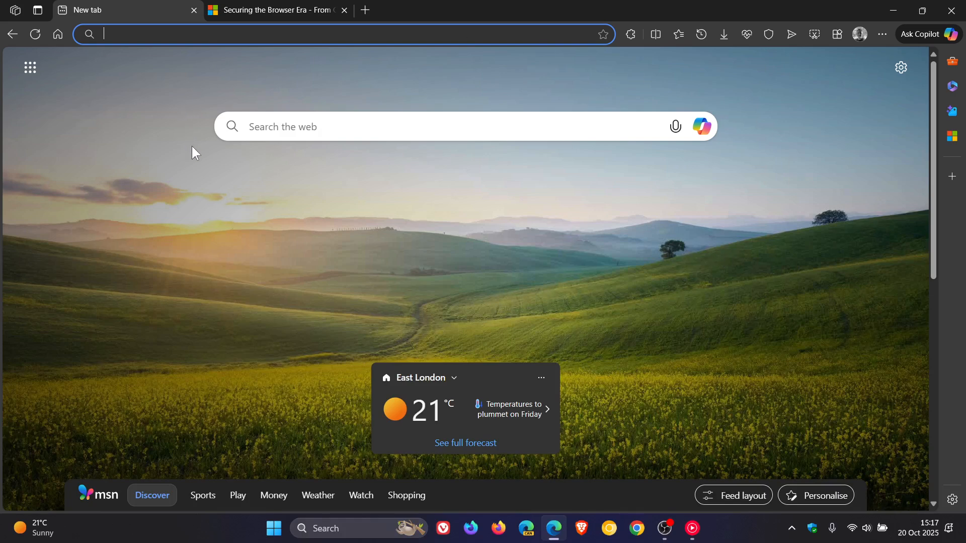
mouse_move(767, 225)
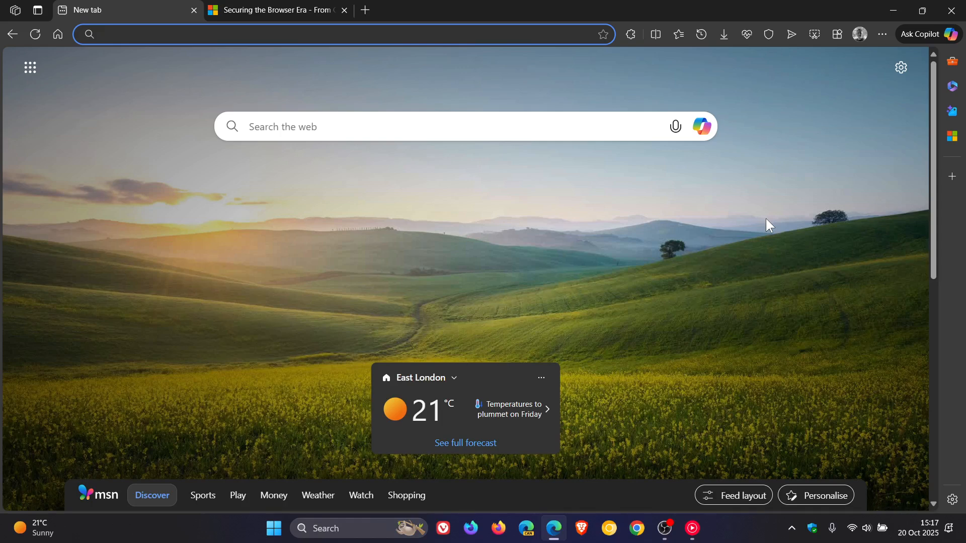
mouse_move(636, 254)
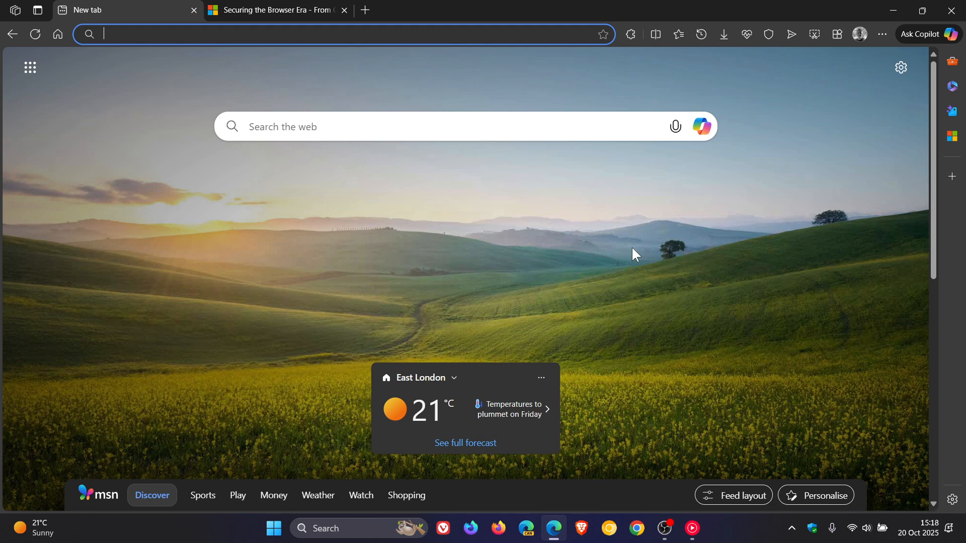
mouse_move(642, 258)
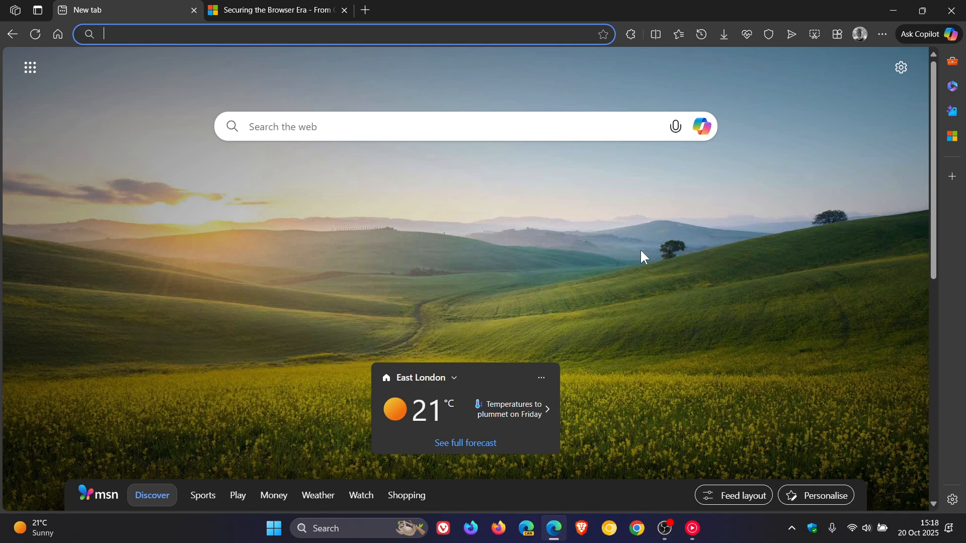
mouse_move(948, 46)
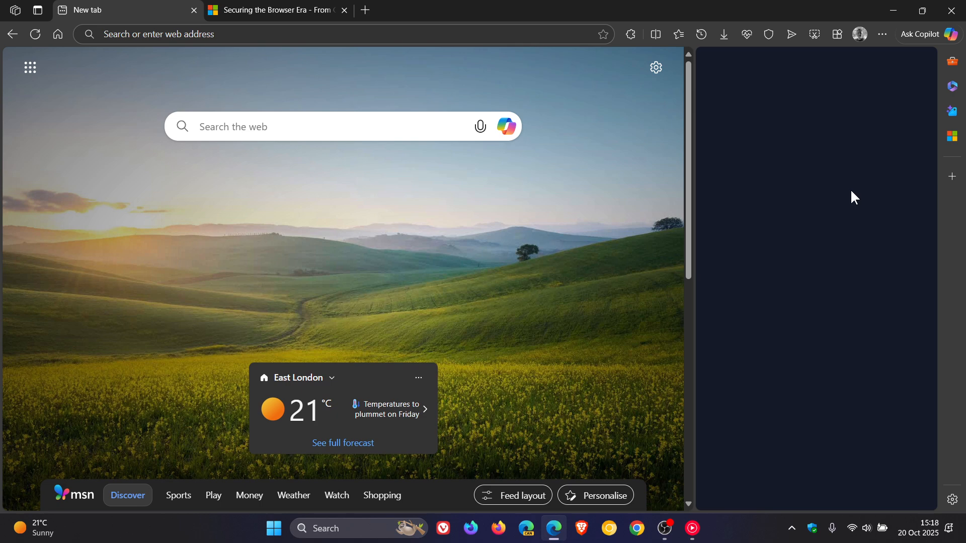
- Show the Copilot side pane with its greeting, then dismiss it to restore the full new tab page
click(950, 34)
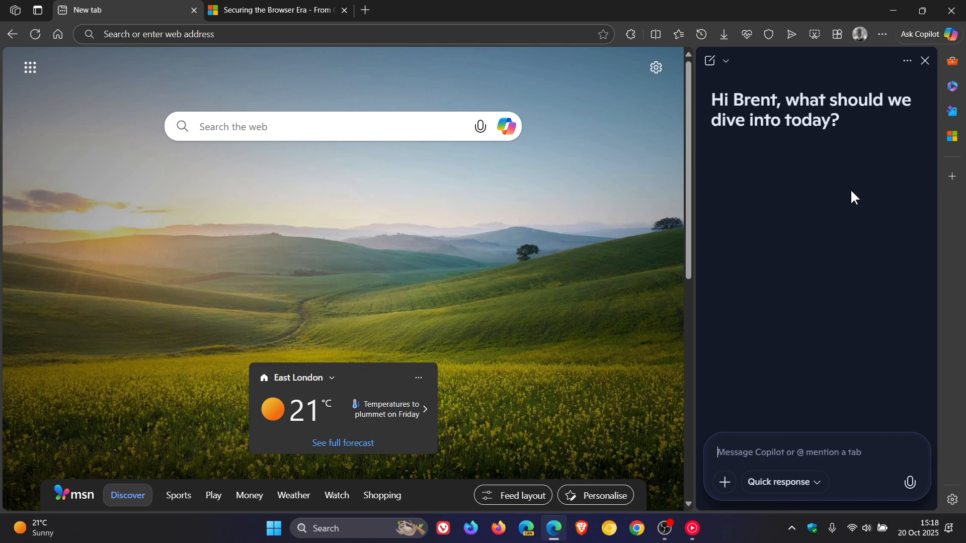
mouse_move(795, 198)
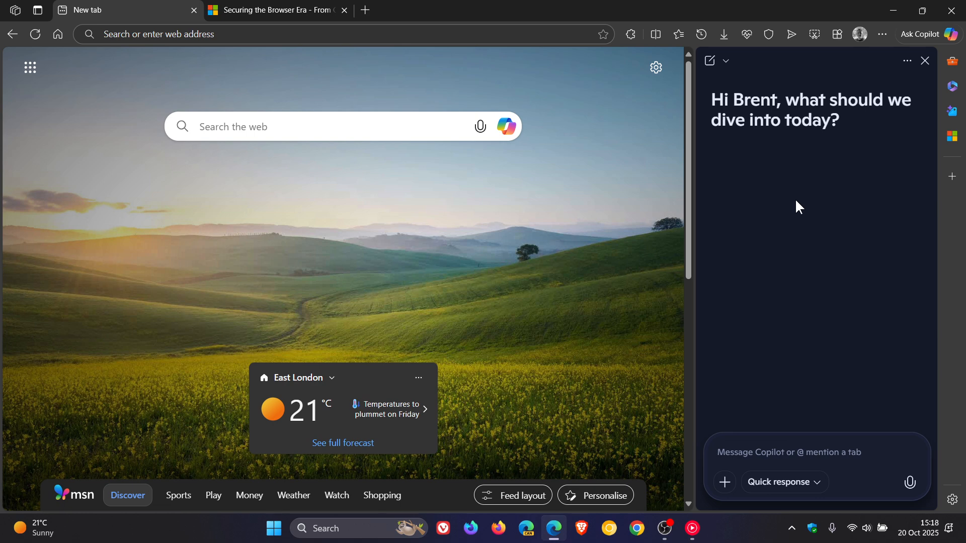
mouse_move(813, 243)
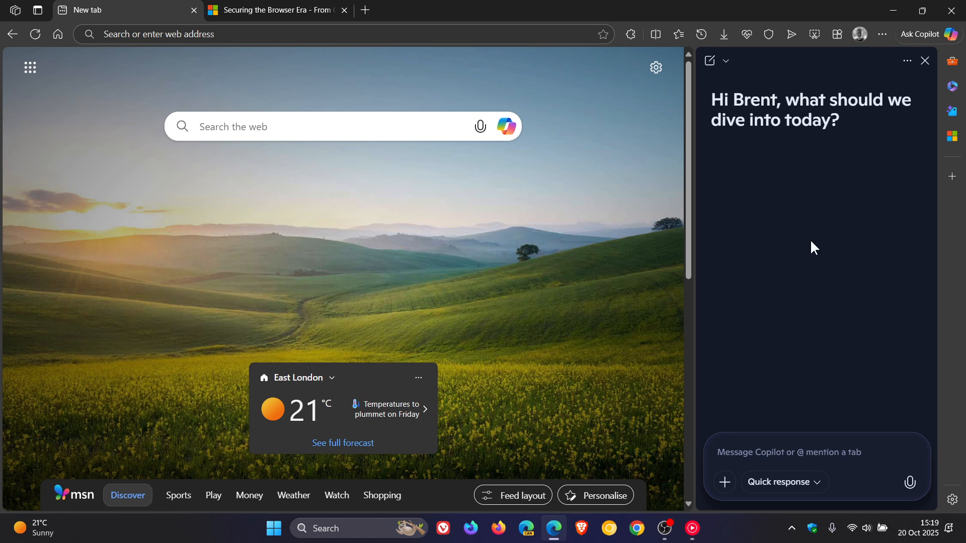
mouse_move(852, 238)
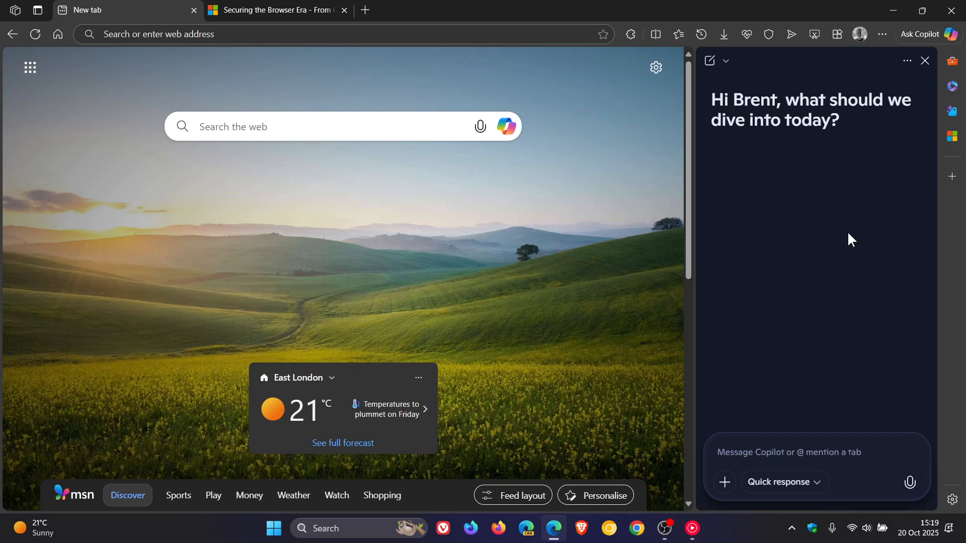
mouse_move(889, 128)
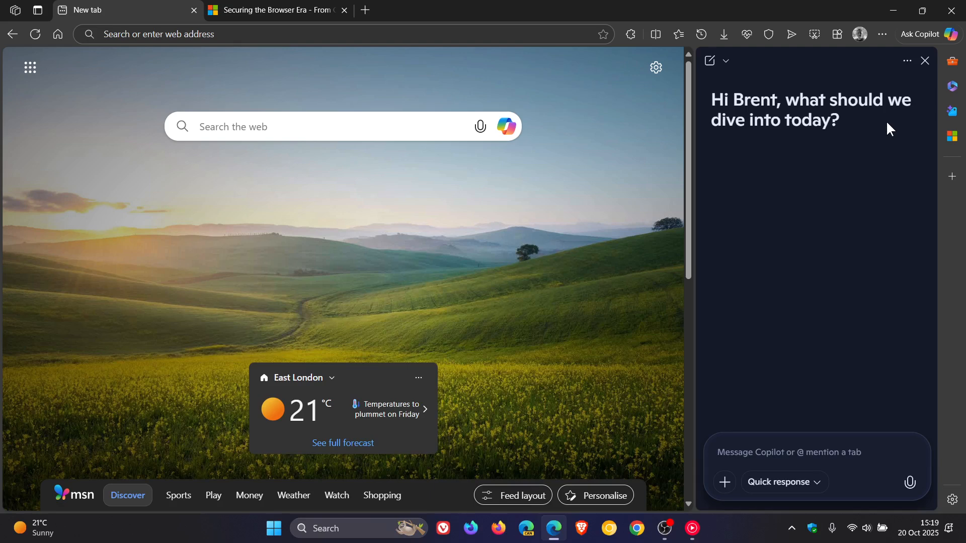
click(924, 60)
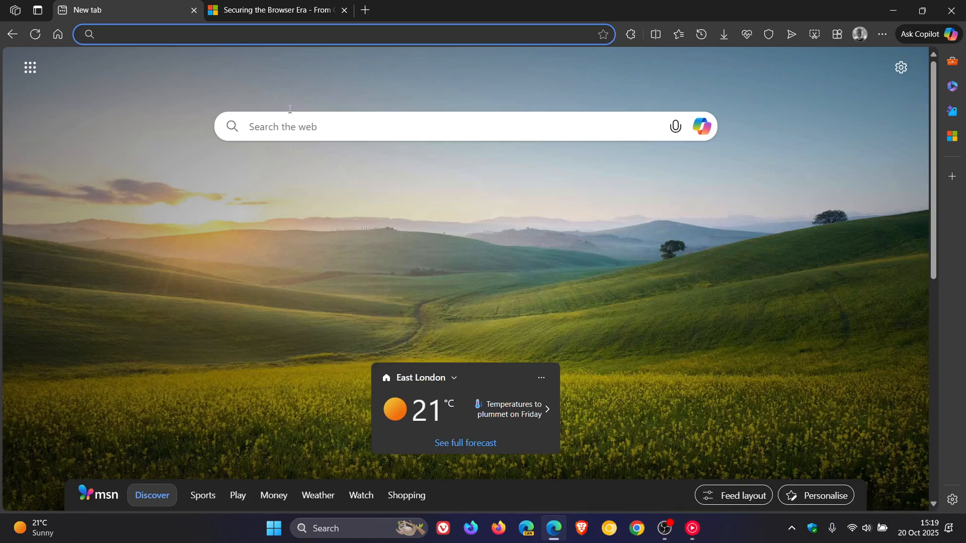
- Return to the post and read the threats list through Phishing, OAuth, Session Hijacking to Zero-day, Sandbox Escape, Engine Bugs
click(281, 10)
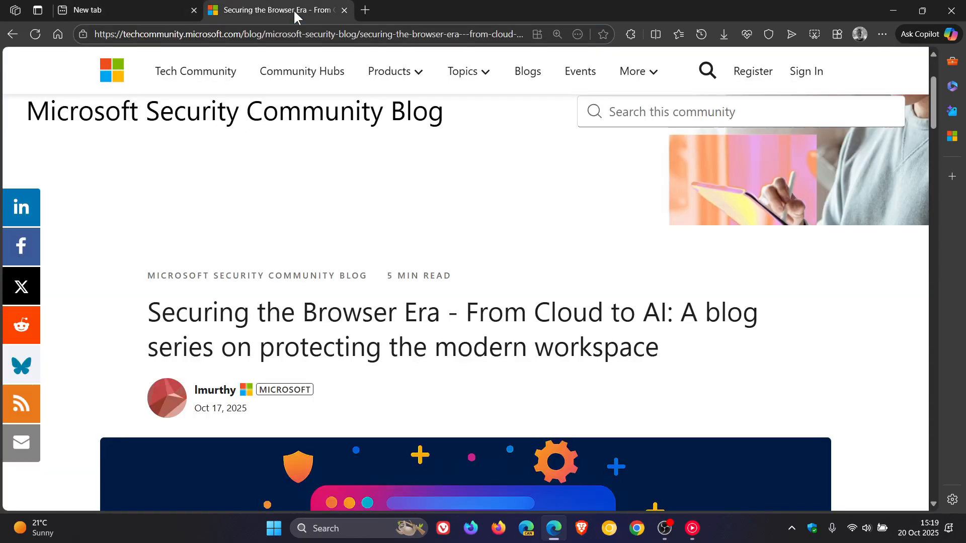
scroll(down, 3)
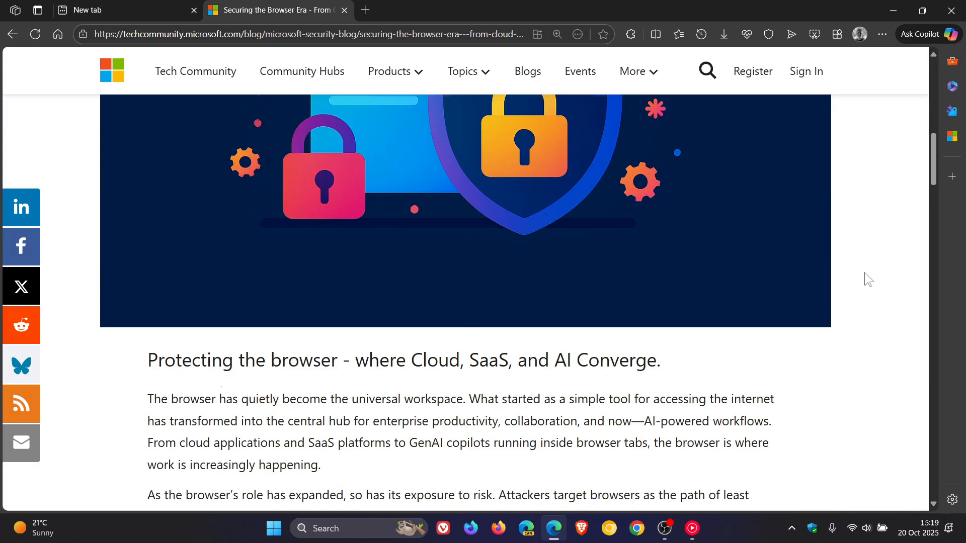
scroll(down, 3)
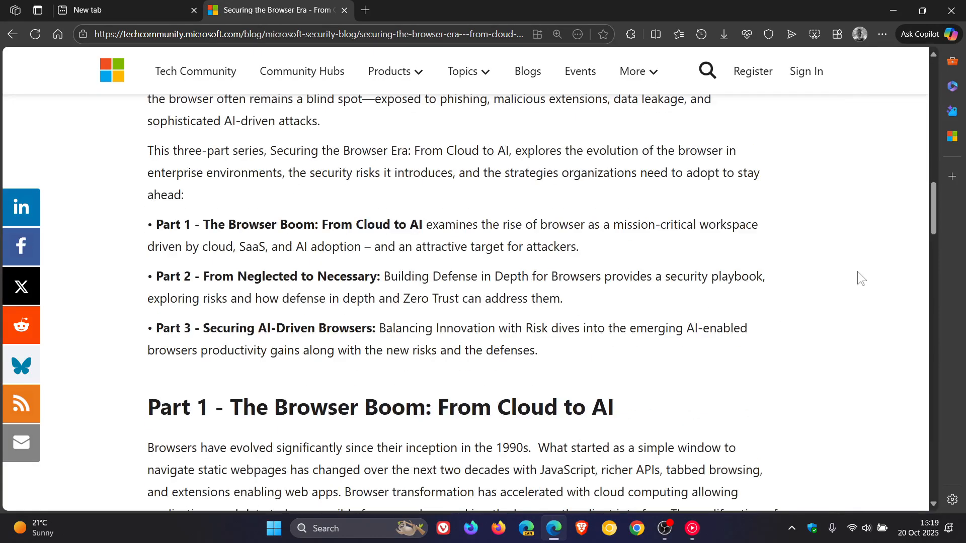
scroll(down, 3)
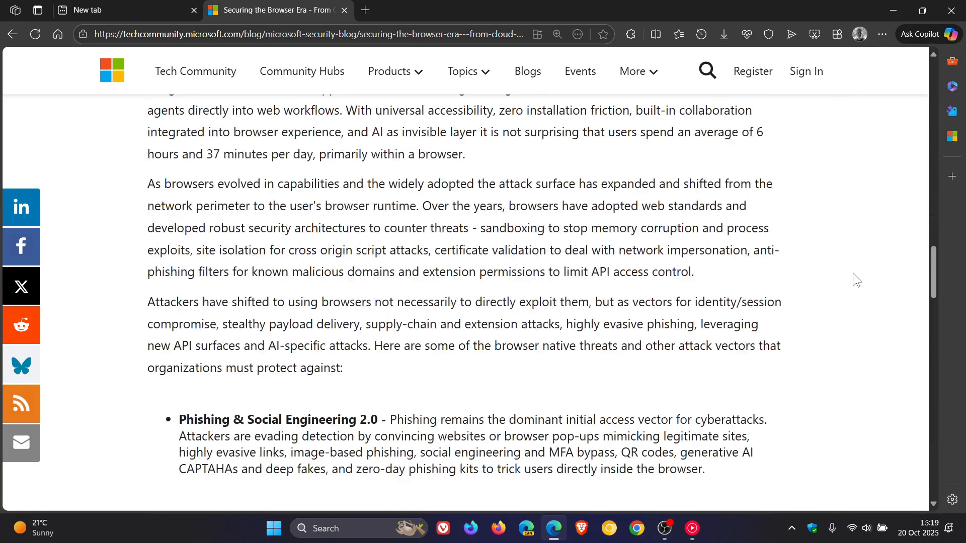
mouse_move(857, 284)
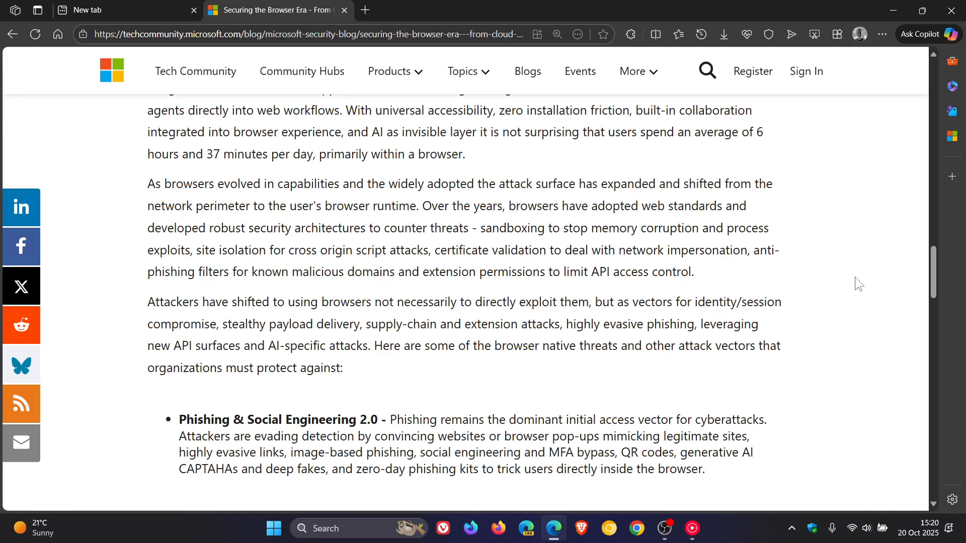
scroll(down, 3)
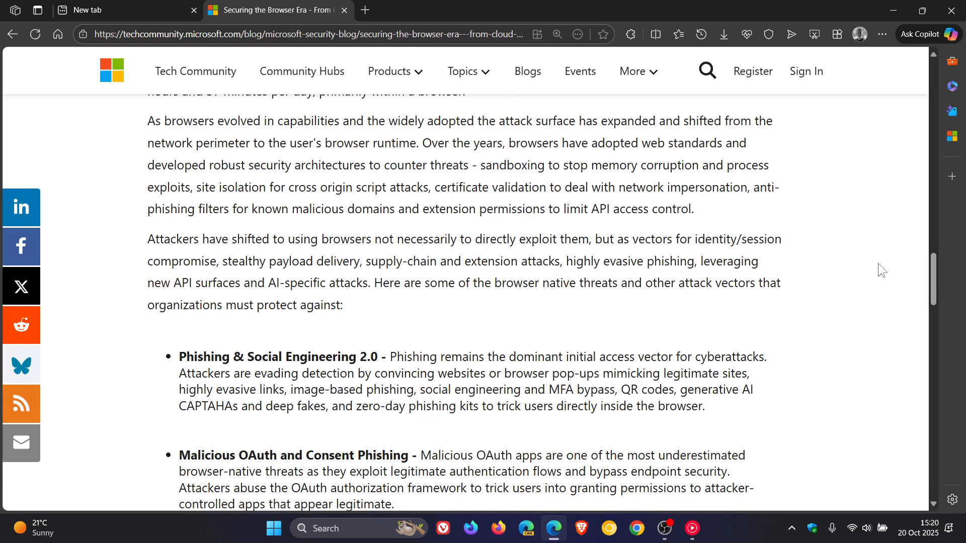
mouse_move(414, 423)
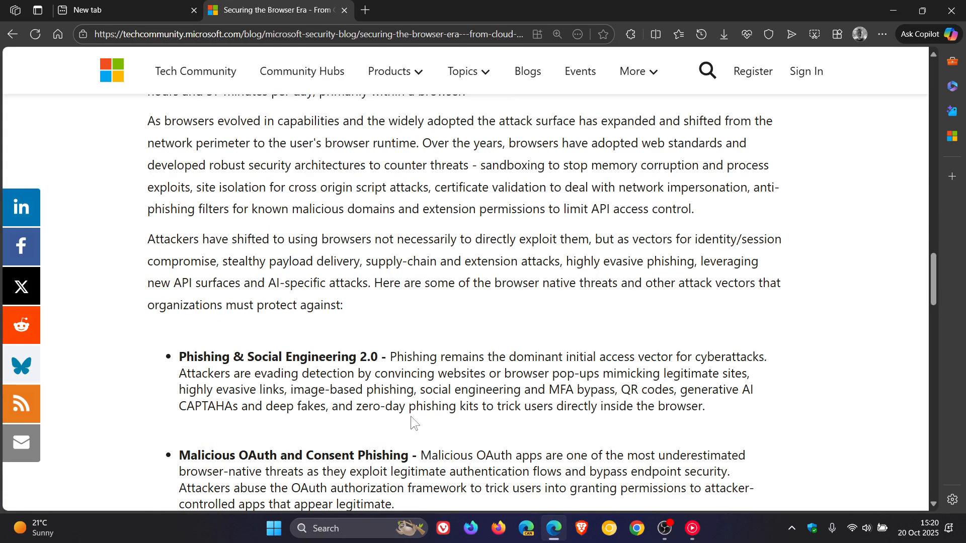
mouse_move(833, 365)
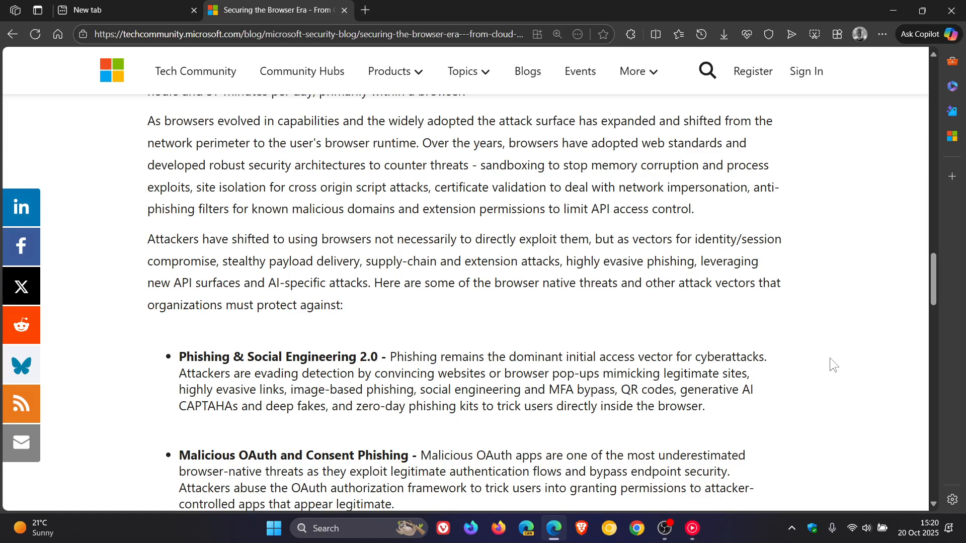
scroll(down, 3)
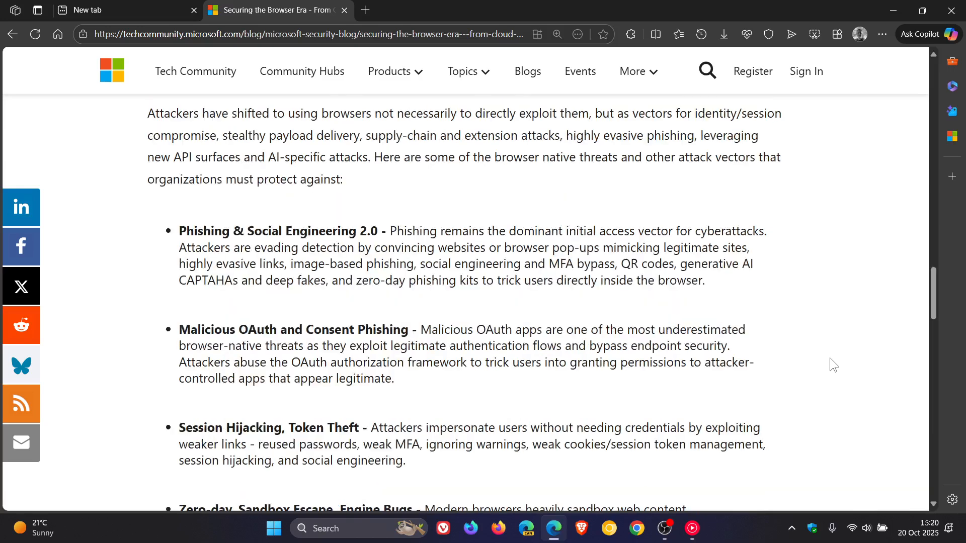
mouse_move(823, 449)
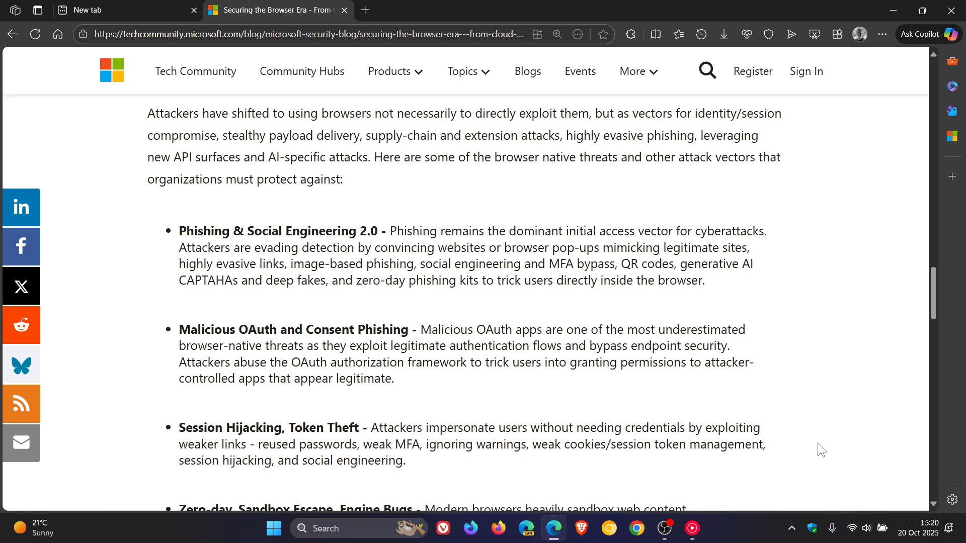
mouse_move(826, 433)
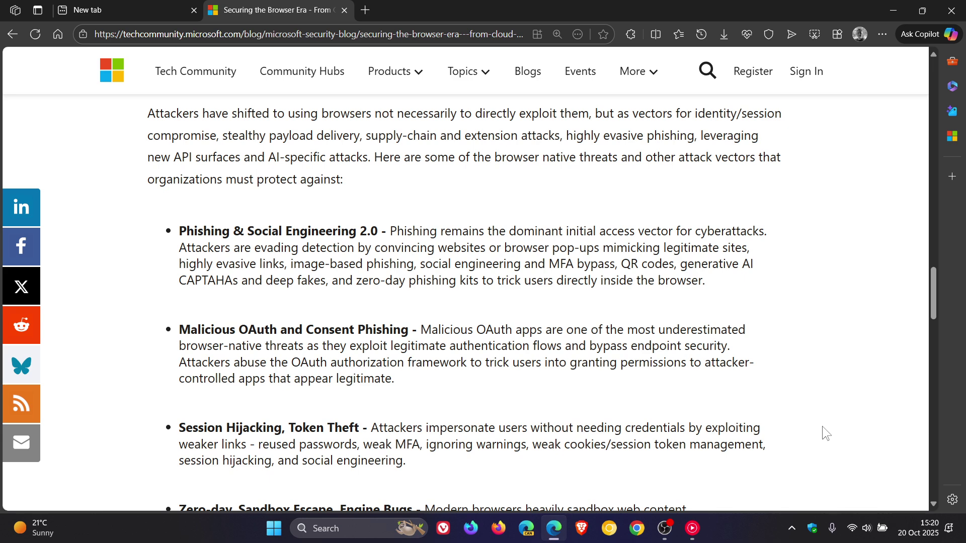
scroll(down, 3)
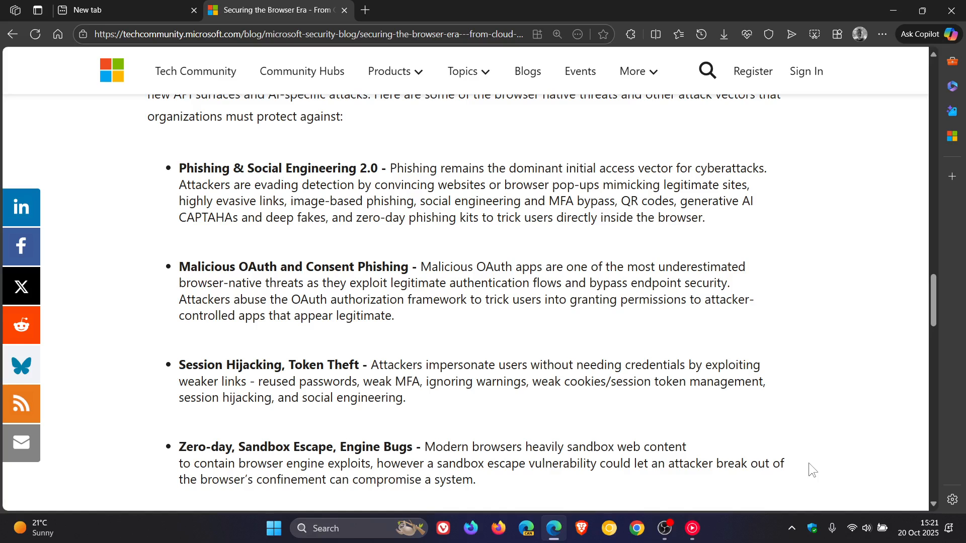
- Read on past Malicious Extensions, Evasion and Man-in-the-Browser to Clickjacking and UI Redress Attacks
scroll(down, 3)
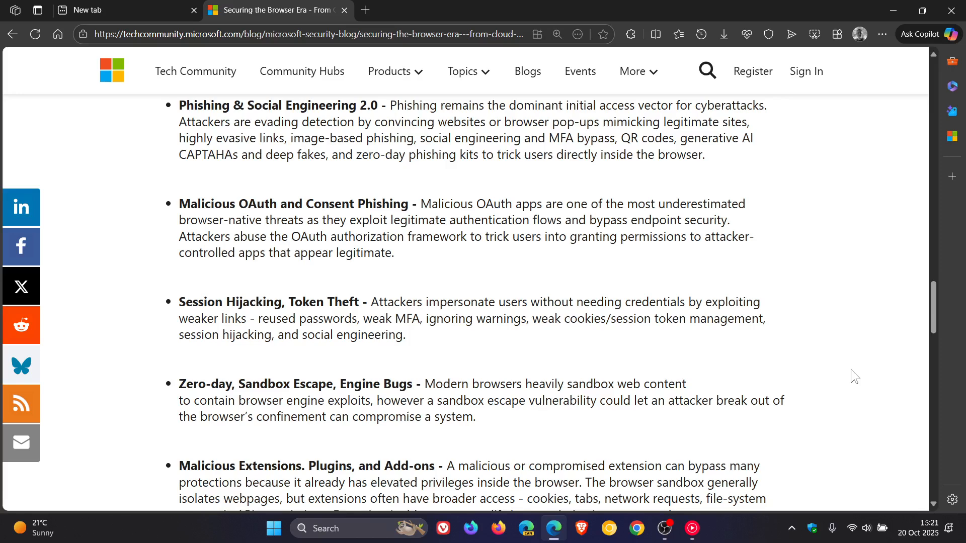
scroll(down, 3)
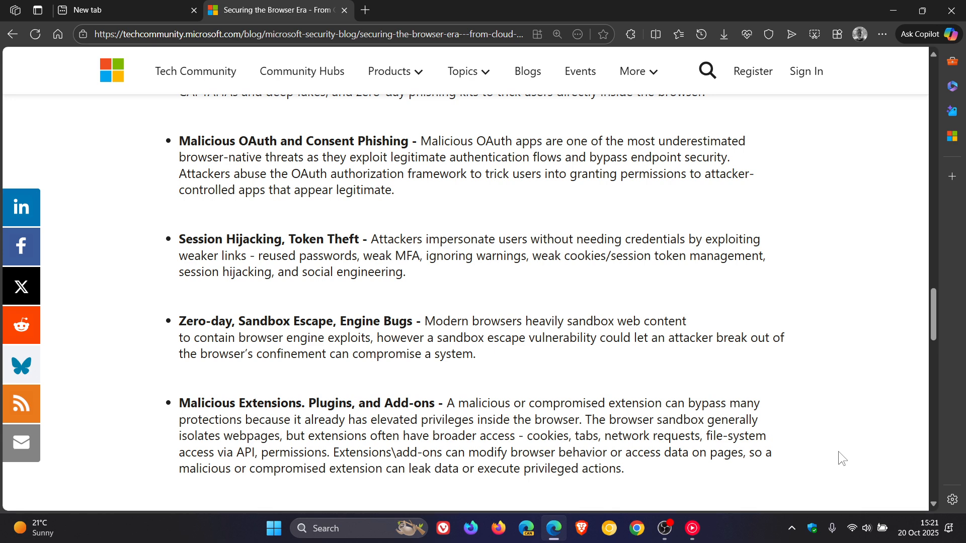
scroll(down, 3)
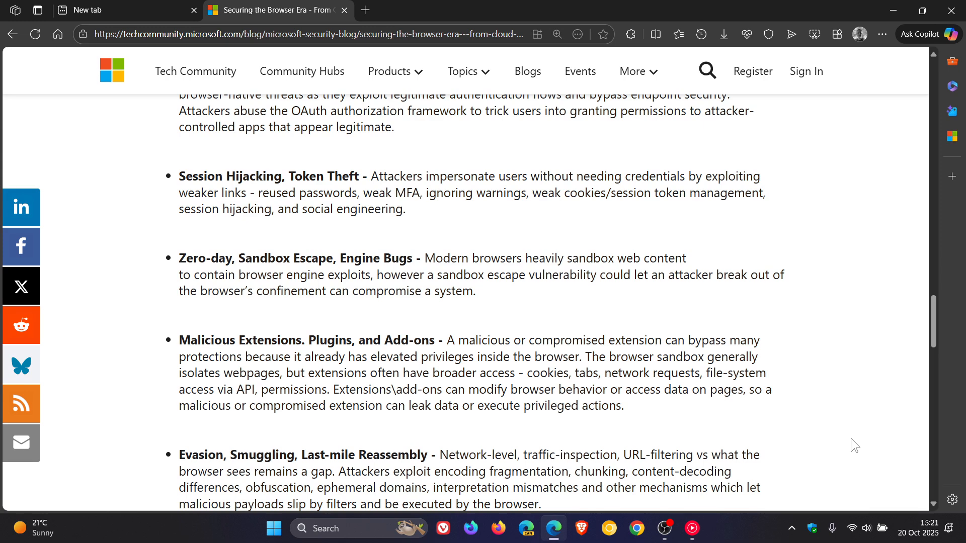
mouse_move(830, 467)
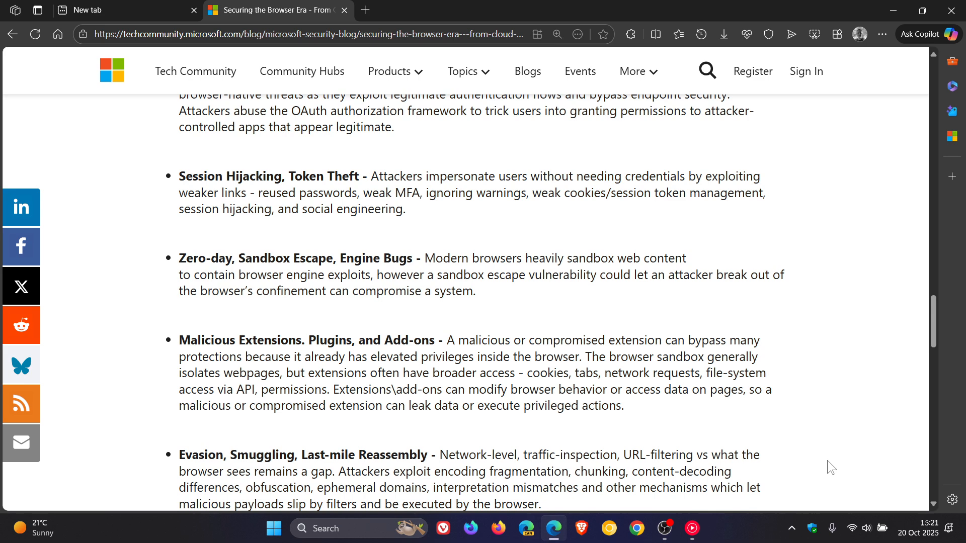
scroll(down, 3)
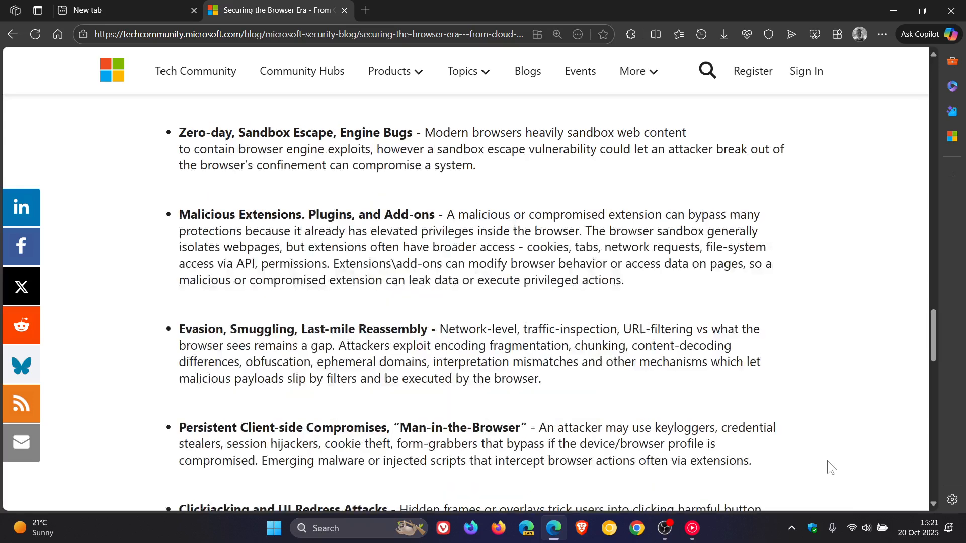
mouse_move(812, 528)
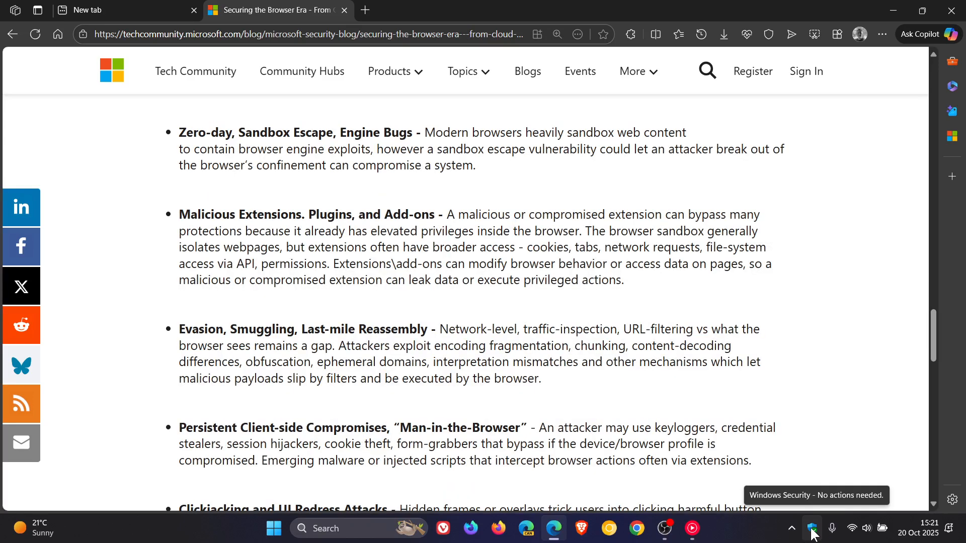
mouse_move(815, 452)
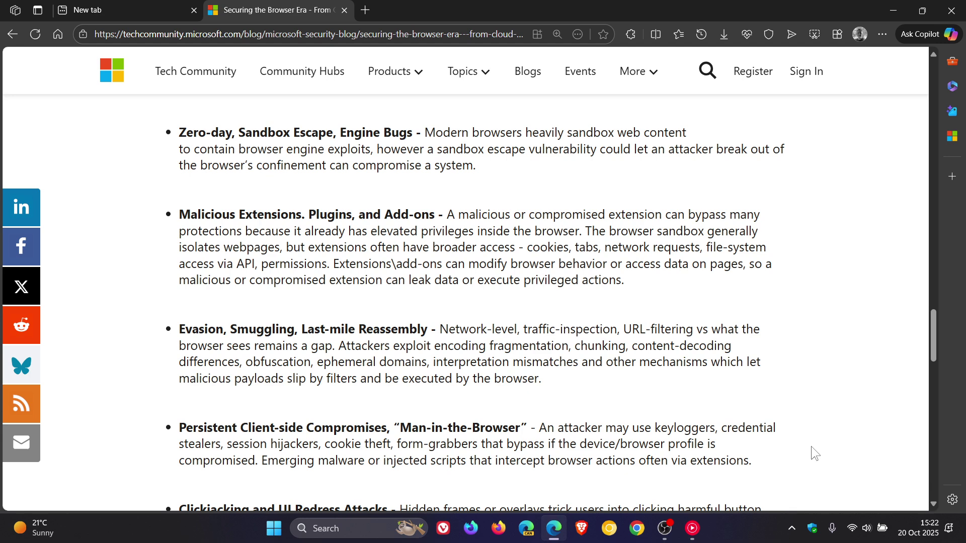
scroll(down, 3)
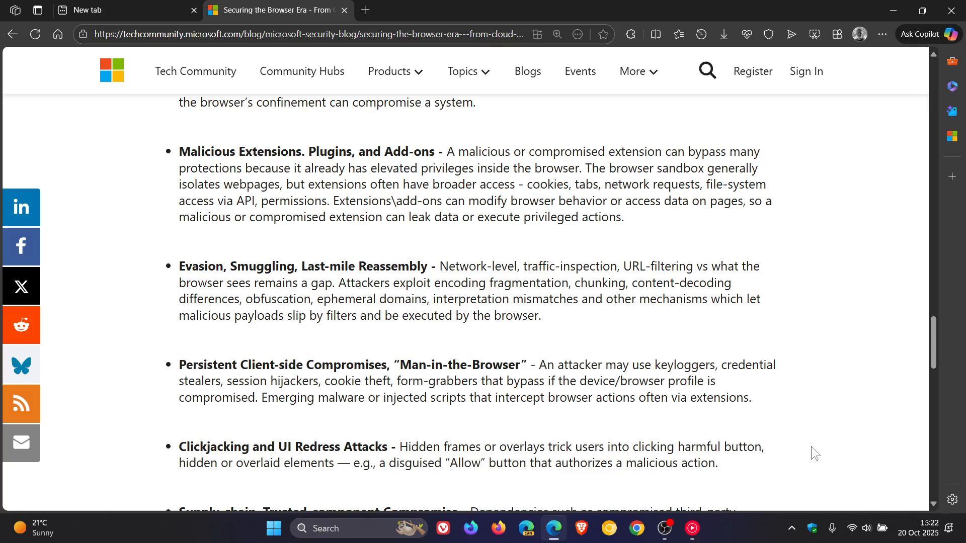
mouse_move(815, 439)
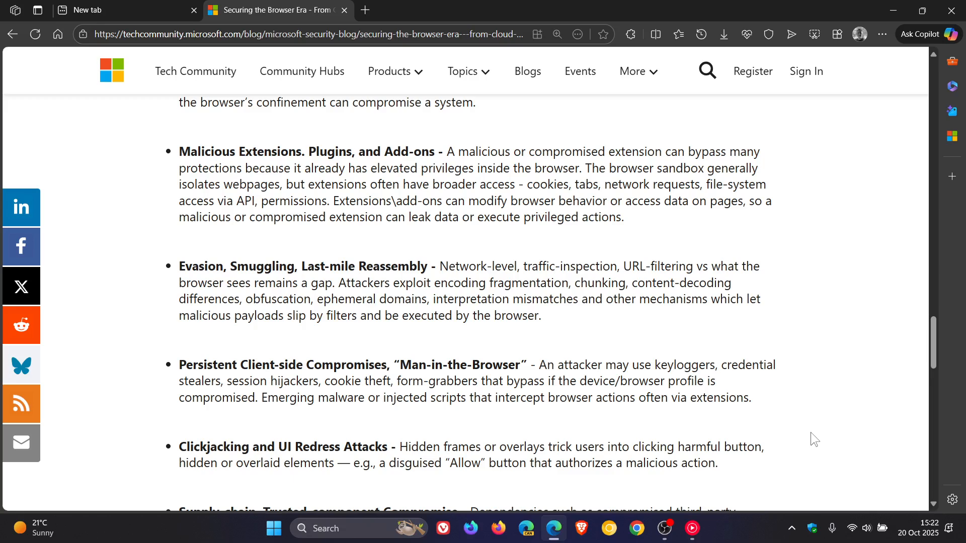
- Read past Supply-chain compromises and expanded API Surfaces to the AI Integrated Browsers entry
scroll(down, 3)
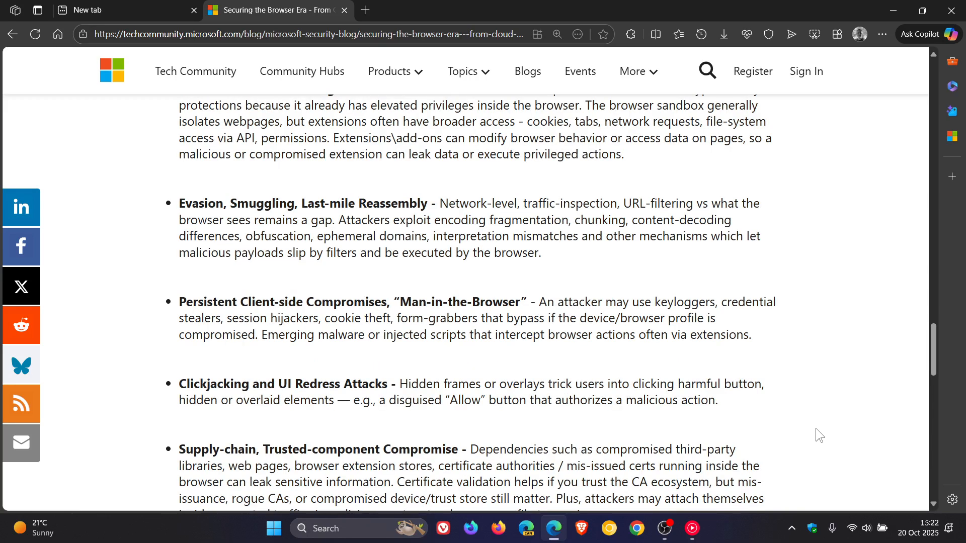
mouse_move(833, 434)
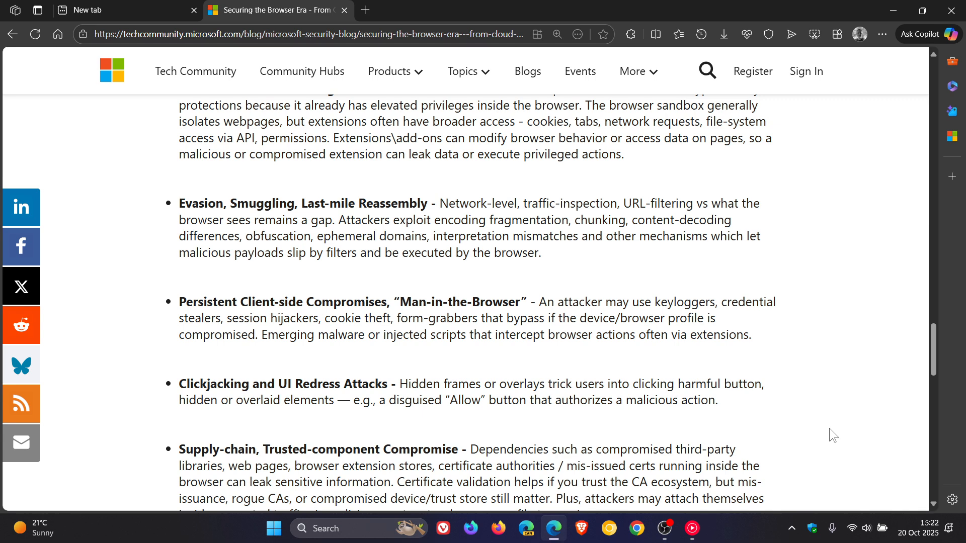
mouse_move(839, 426)
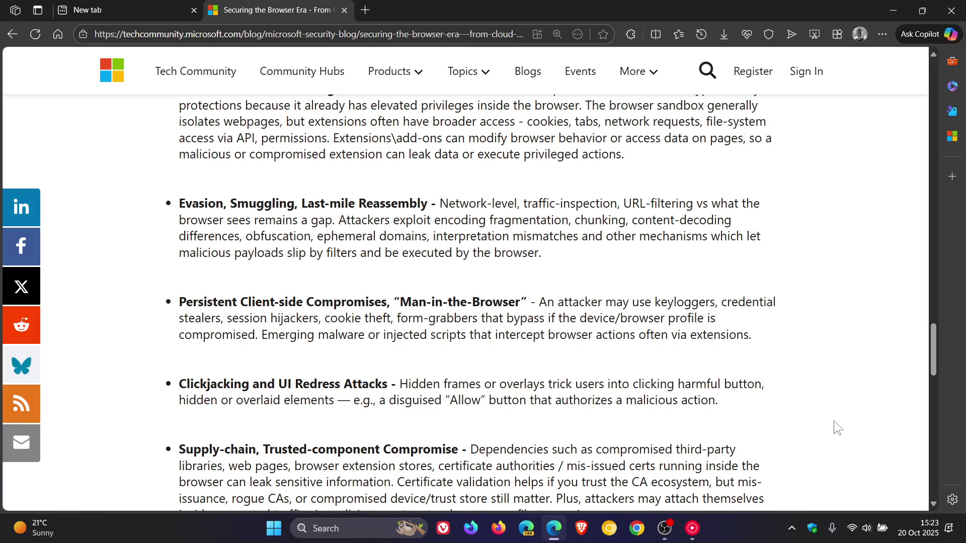
scroll(down, 3)
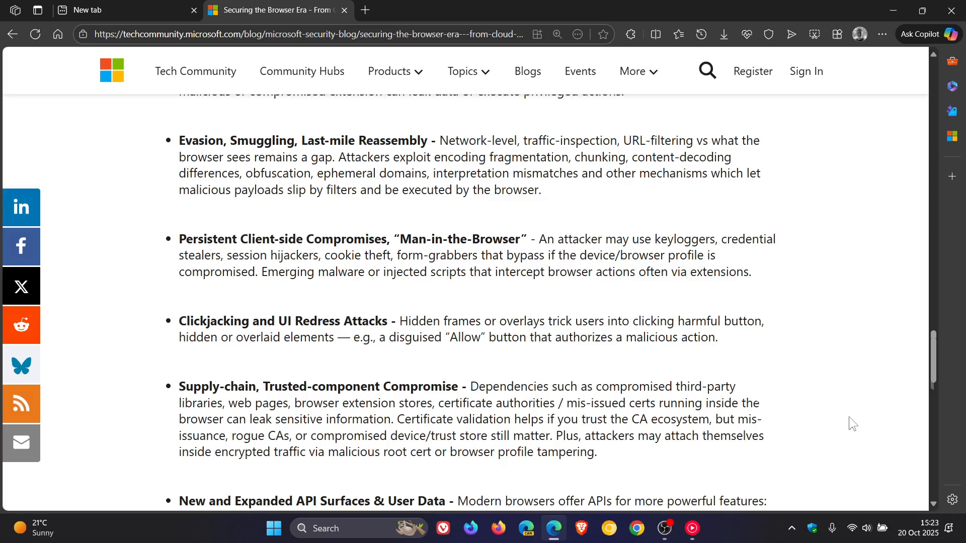
scroll(down, 3)
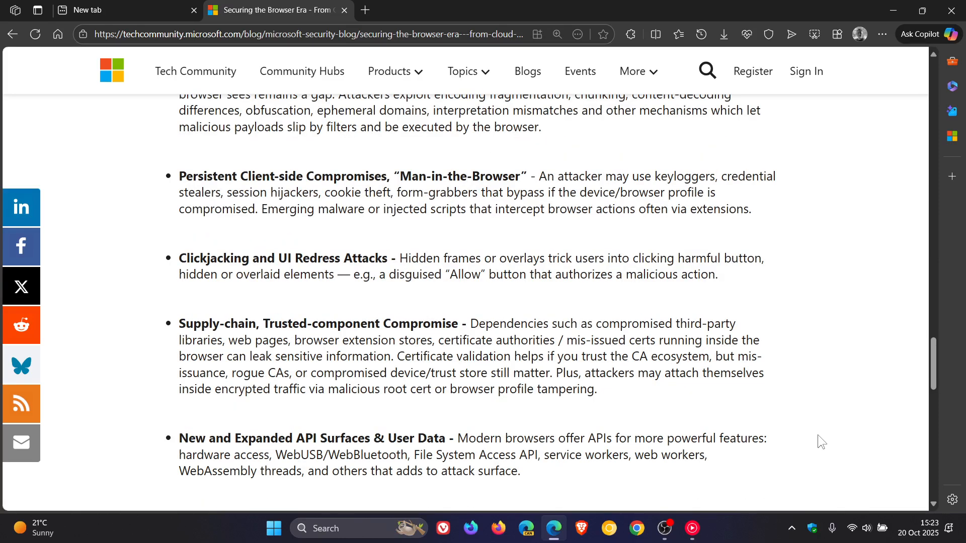
mouse_move(814, 420)
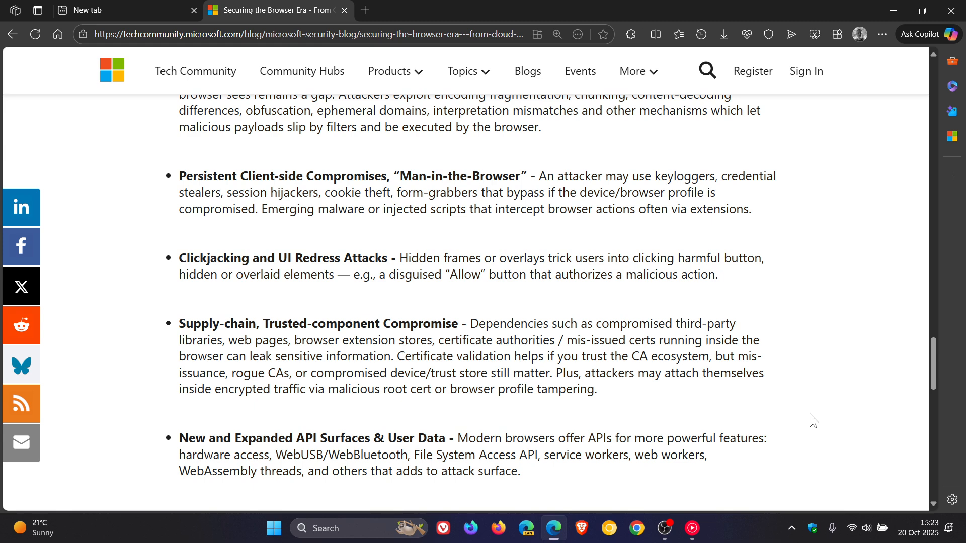
scroll(down, 3)
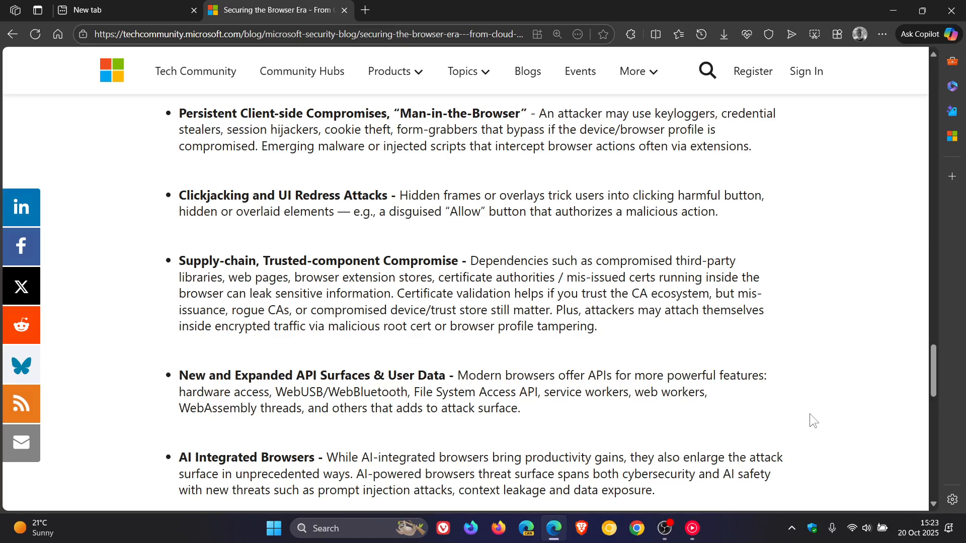
mouse_move(825, 445)
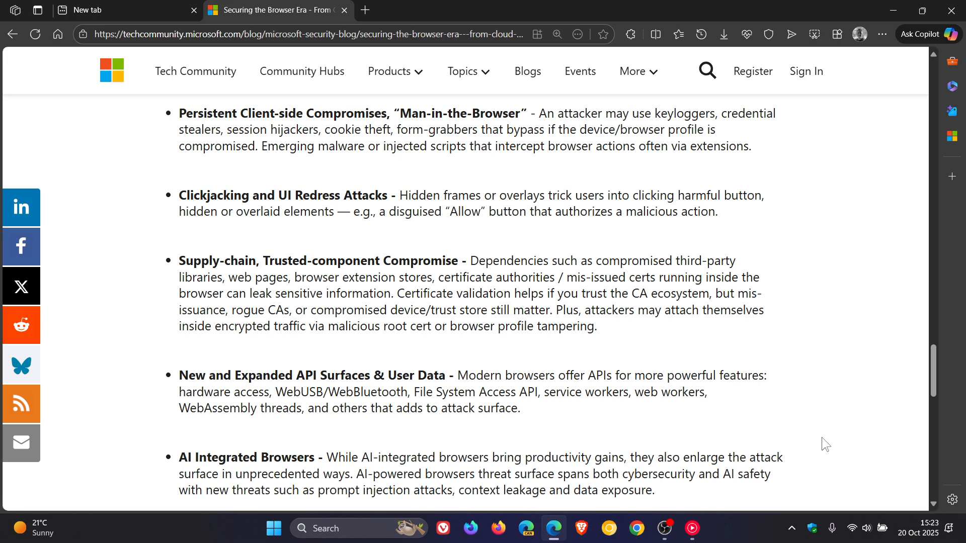
mouse_move(776, 435)
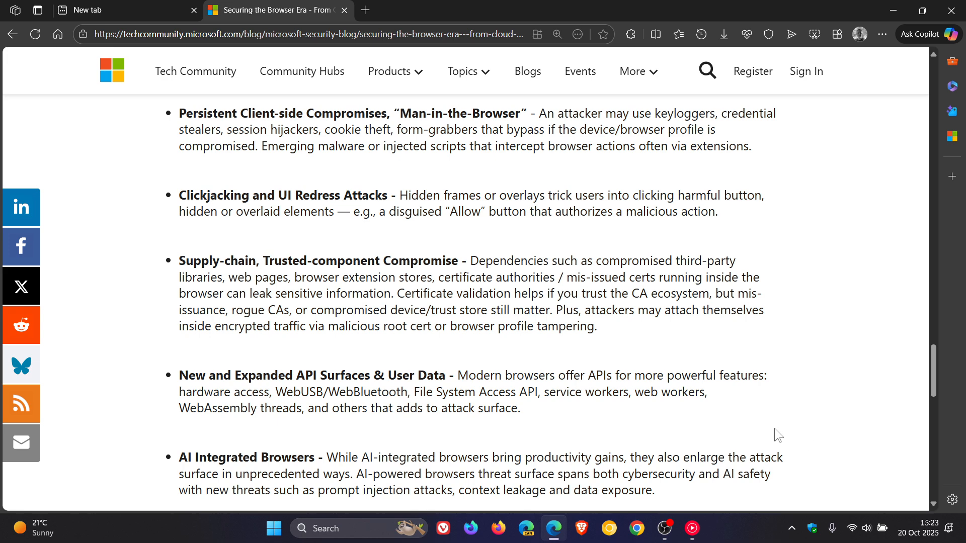
mouse_move(137, 8)
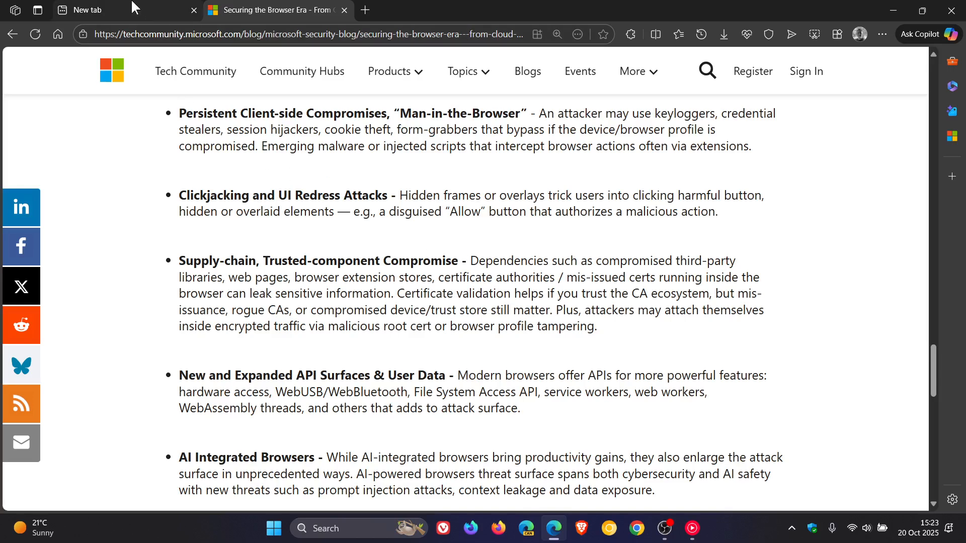
- Switch from the blog post to the blank new tab's start page
click(91, 9)
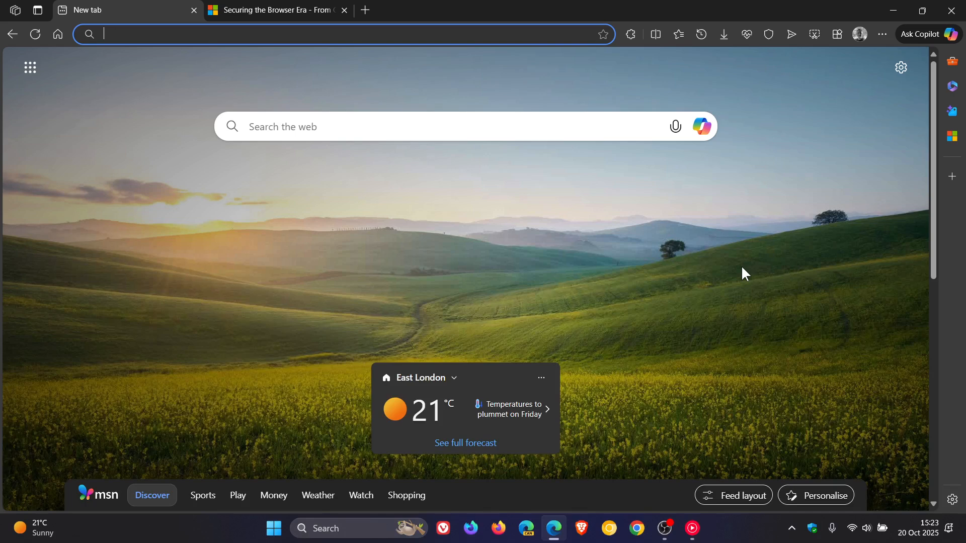
mouse_move(811, 153)
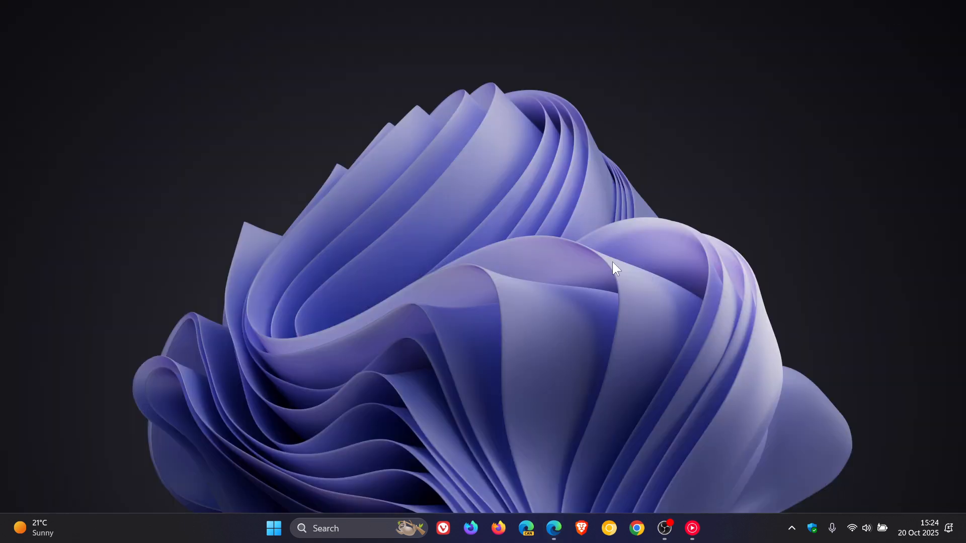
mouse_move(717, 198)
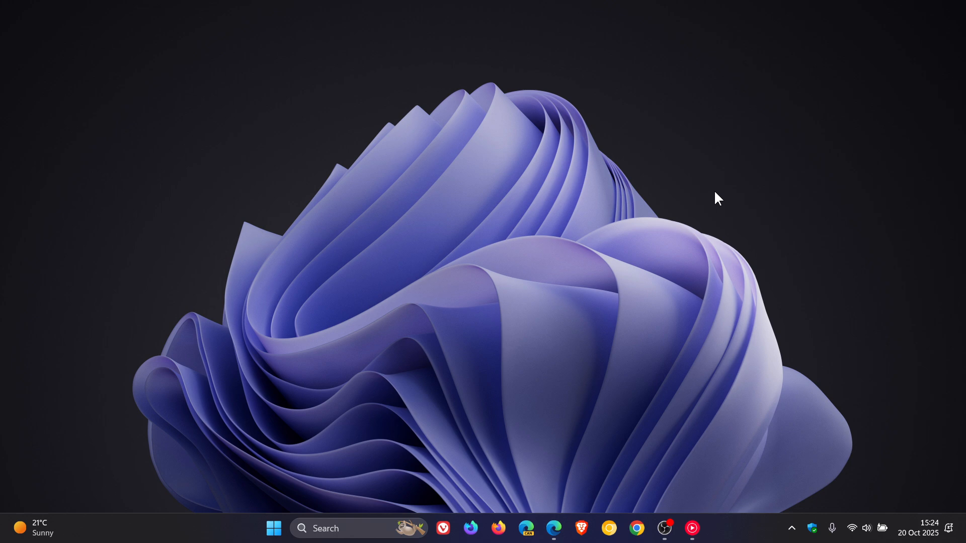
mouse_move(685, 242)
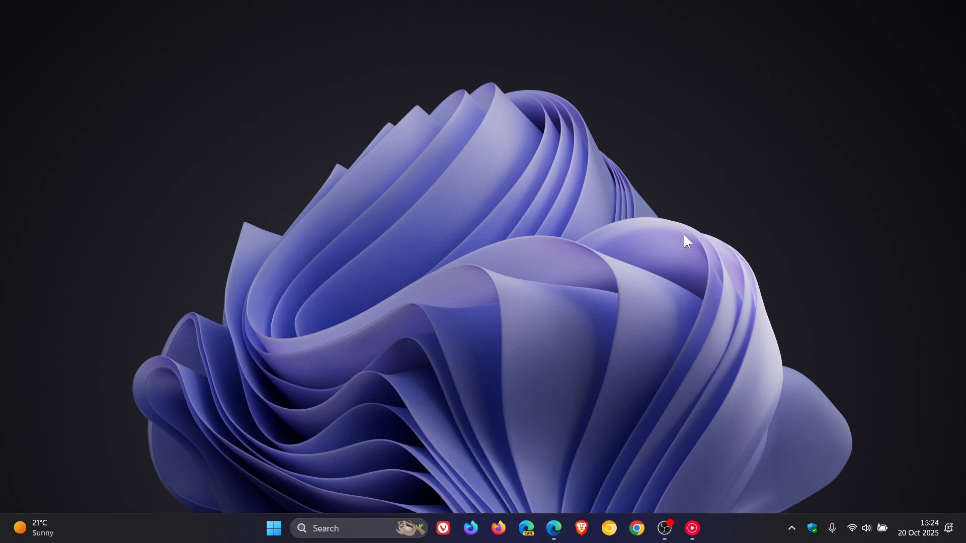